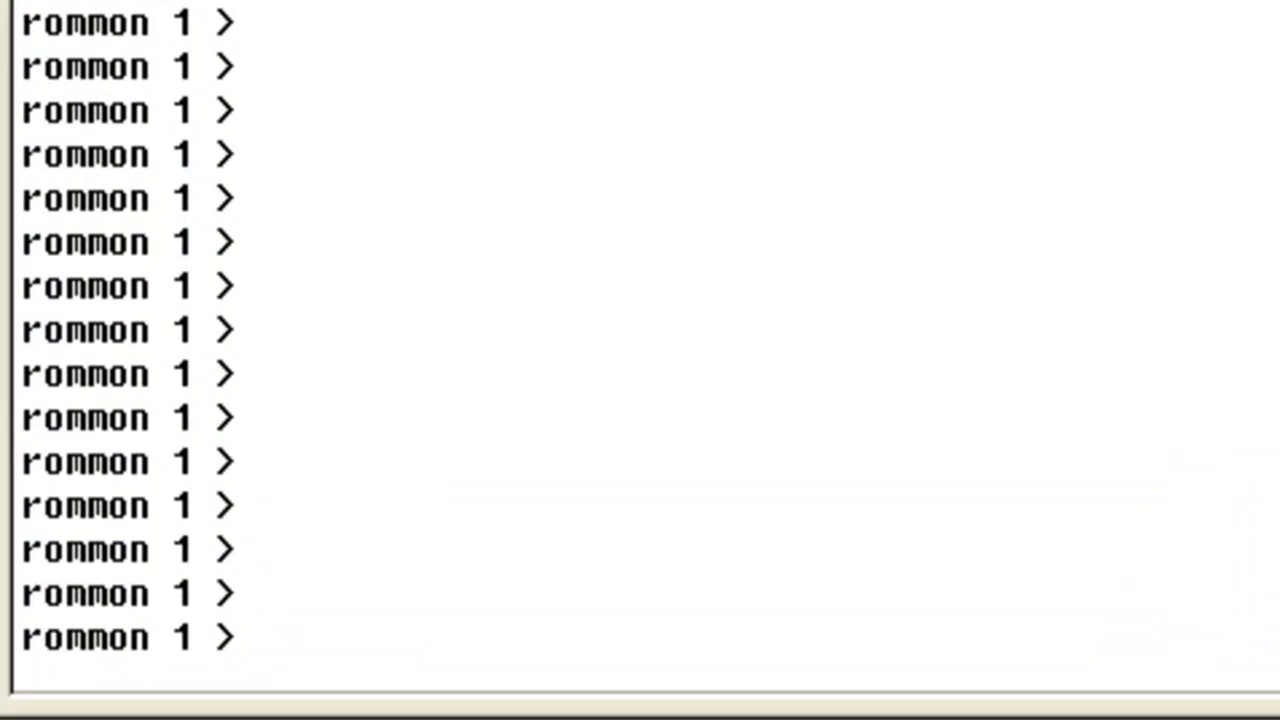
Step: Run confreg, answer y to change it, and keep default diagnostic and broadcast options
text(confr)
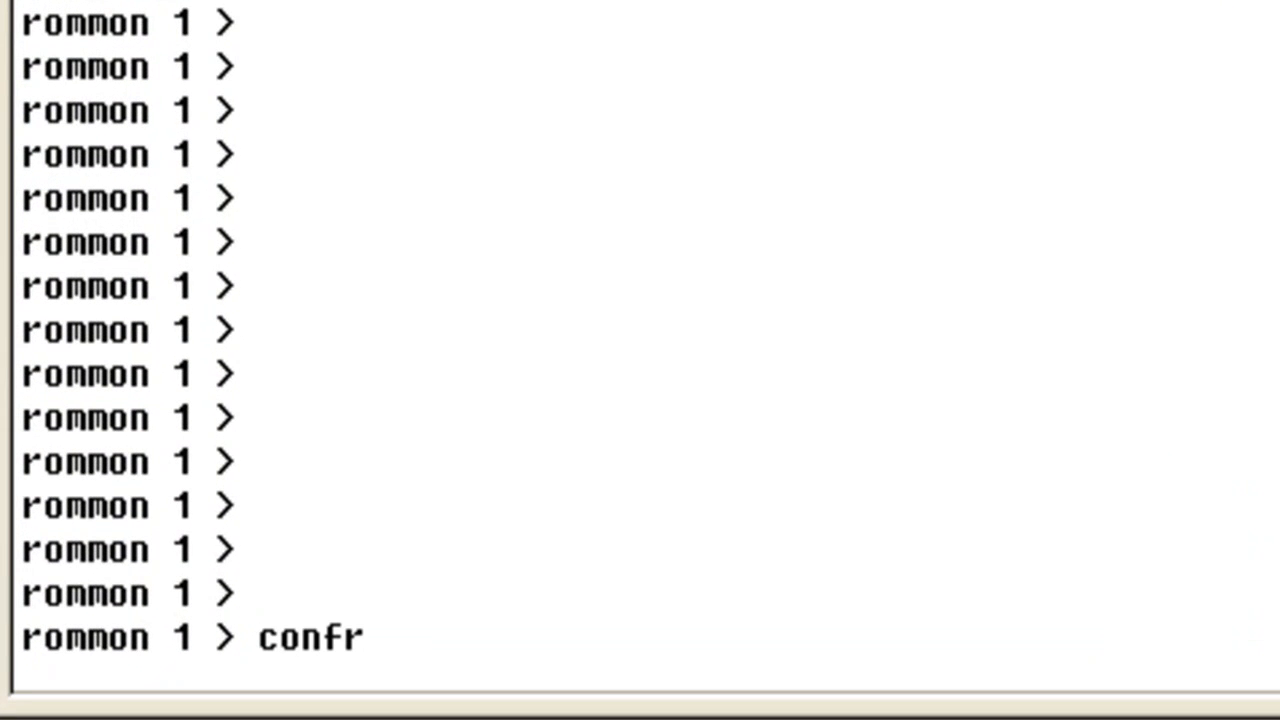
text(eg)
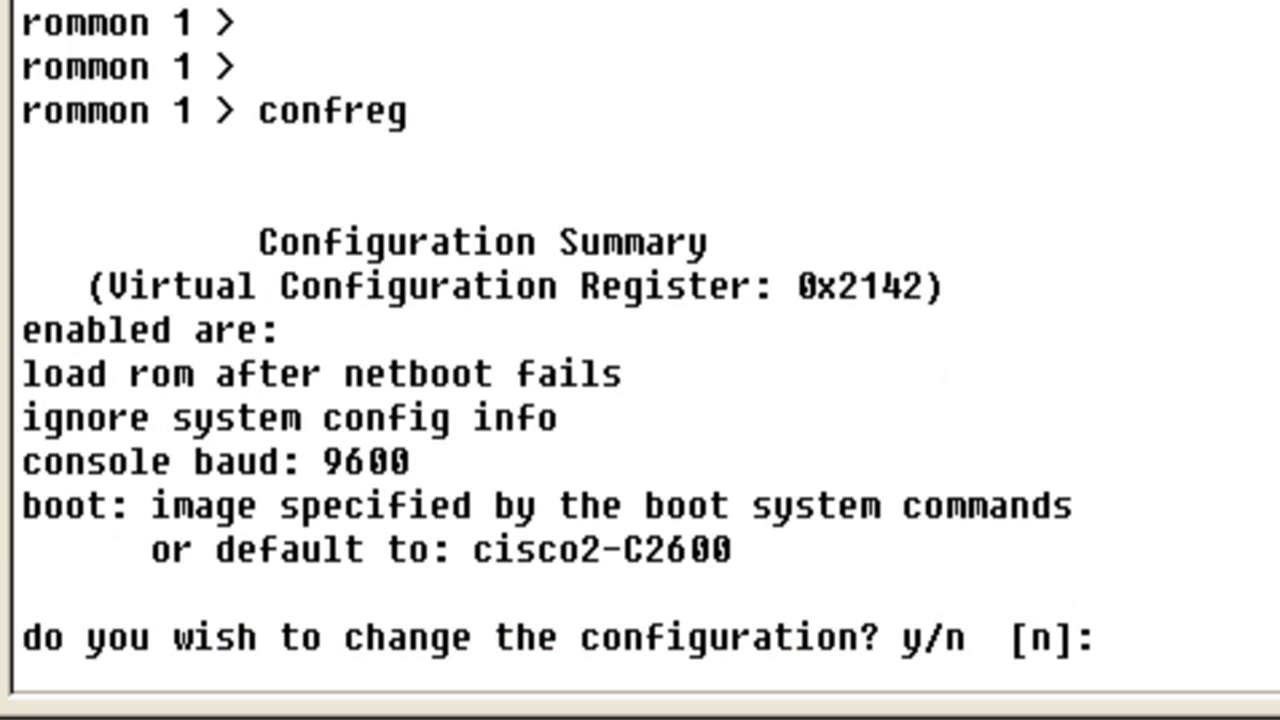
text(y)
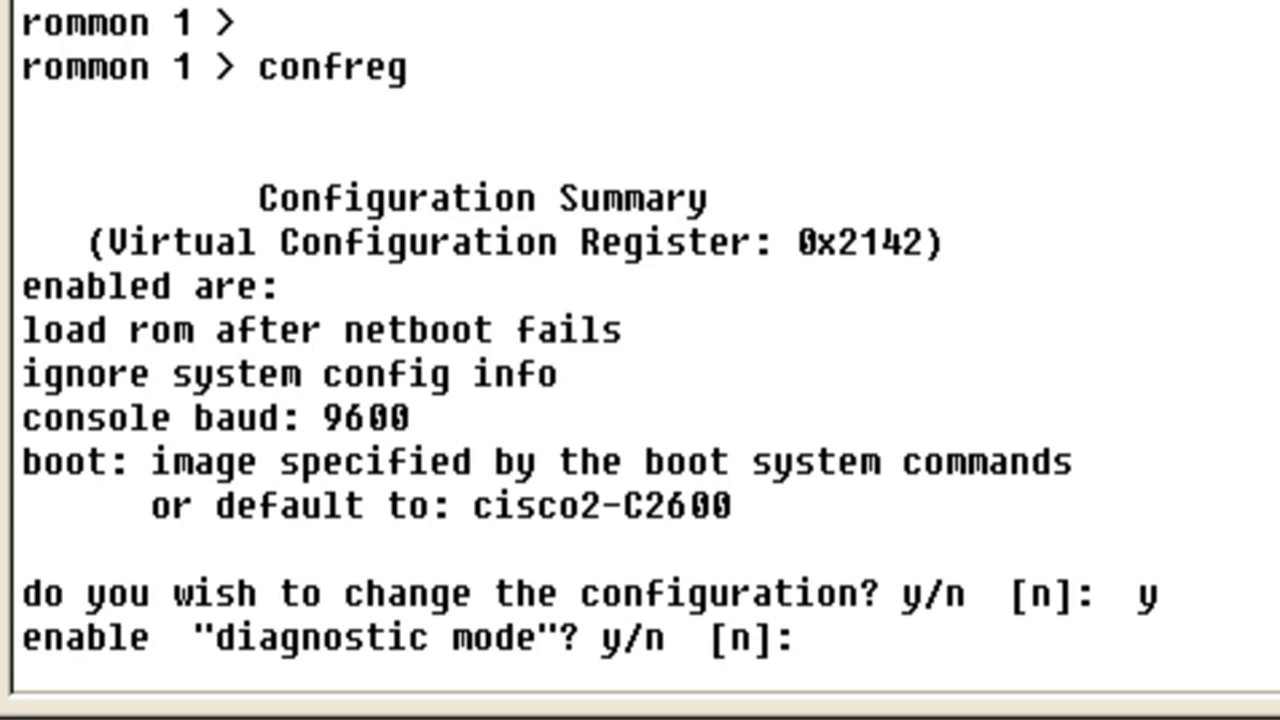
key(enter)
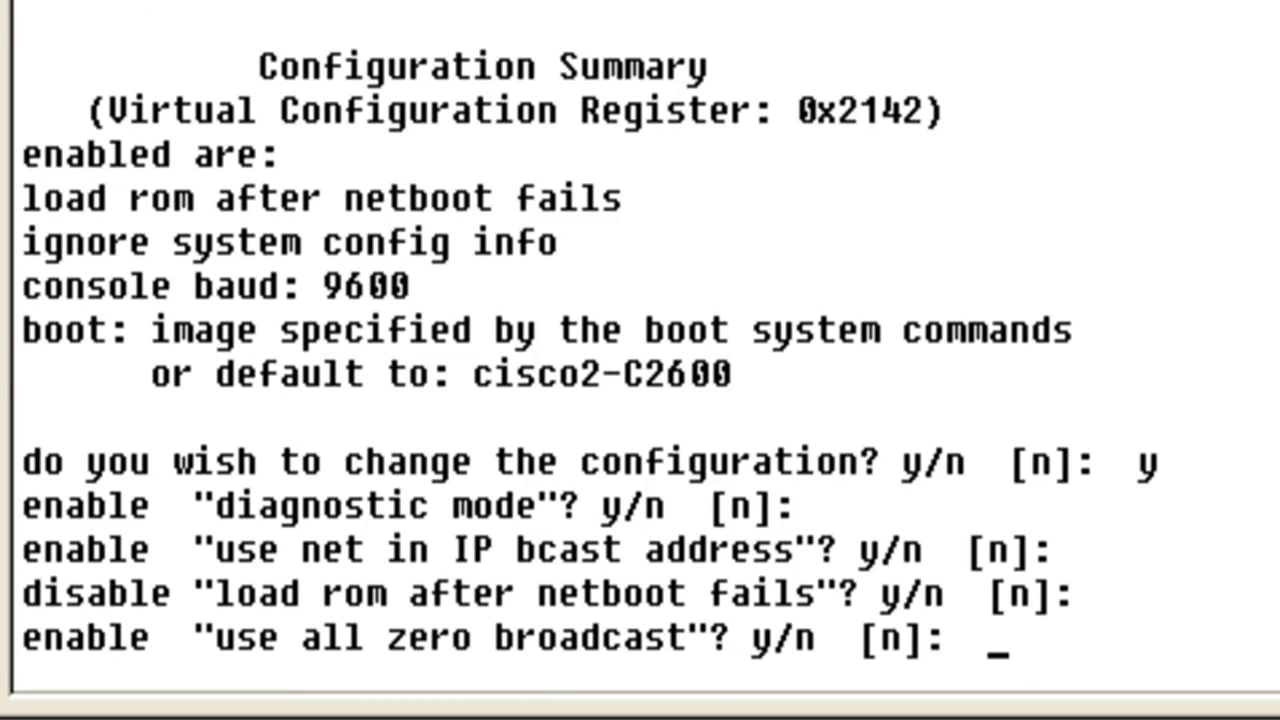
key(enter)
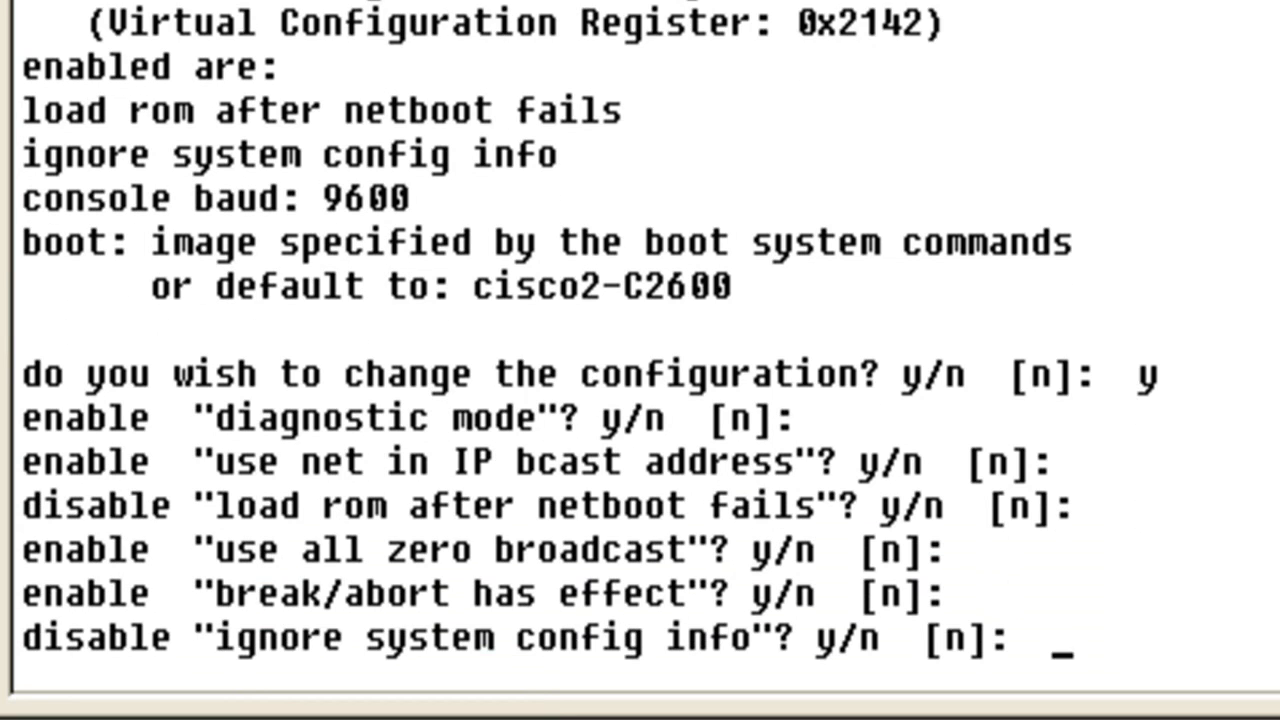
key(Return)
text(y)
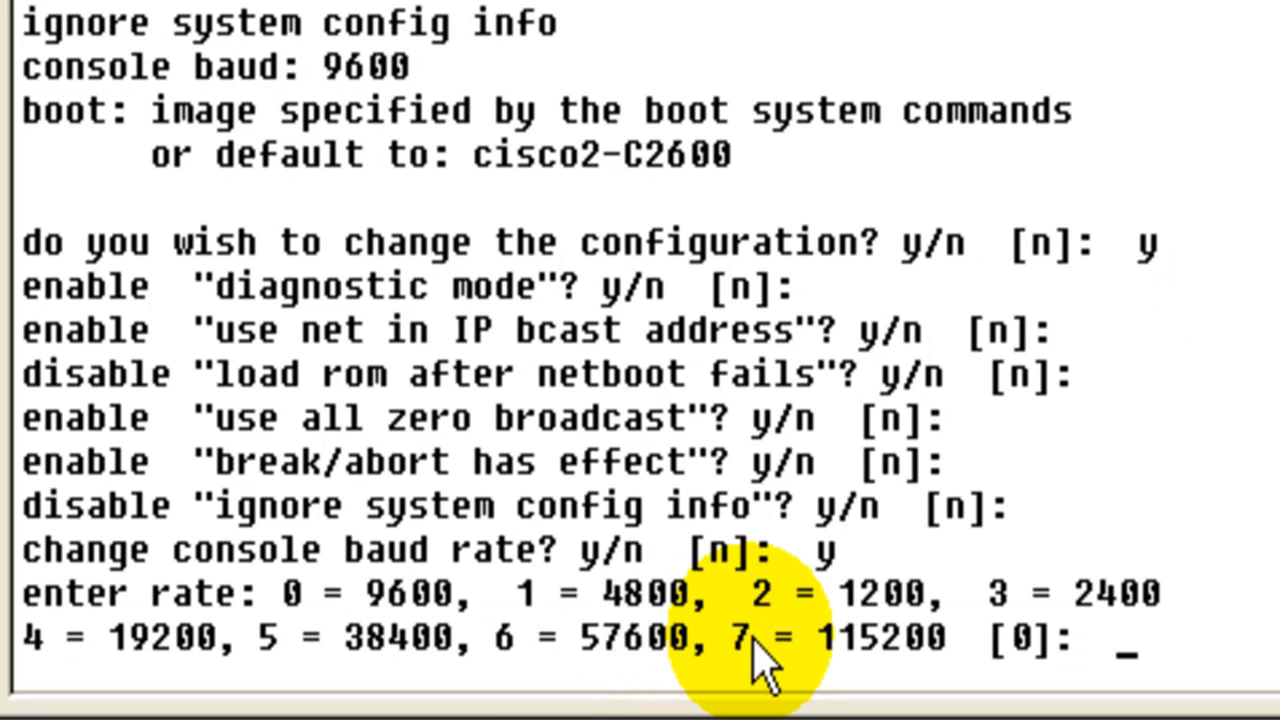
Step: Choose option 7 (115200 baud) and leave boot characteristics unchanged, giving register 0x3962
double_click(840, 637)
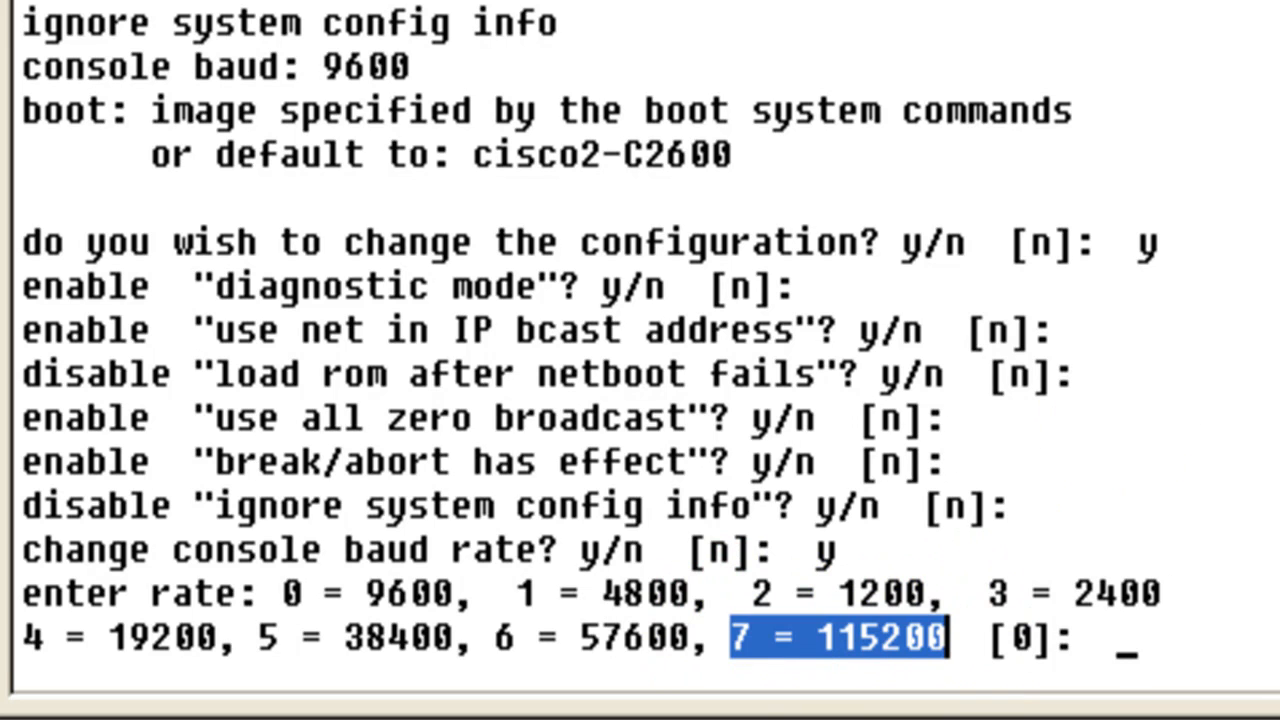
text(7)
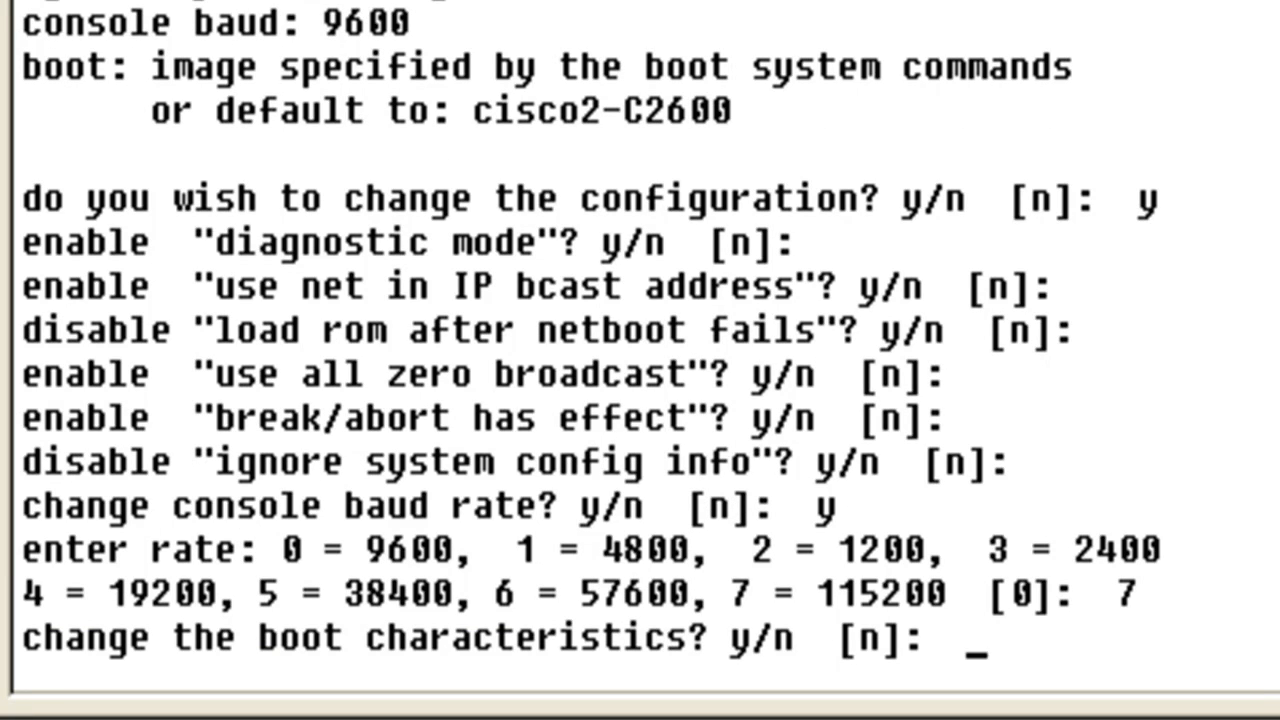
key(enter)
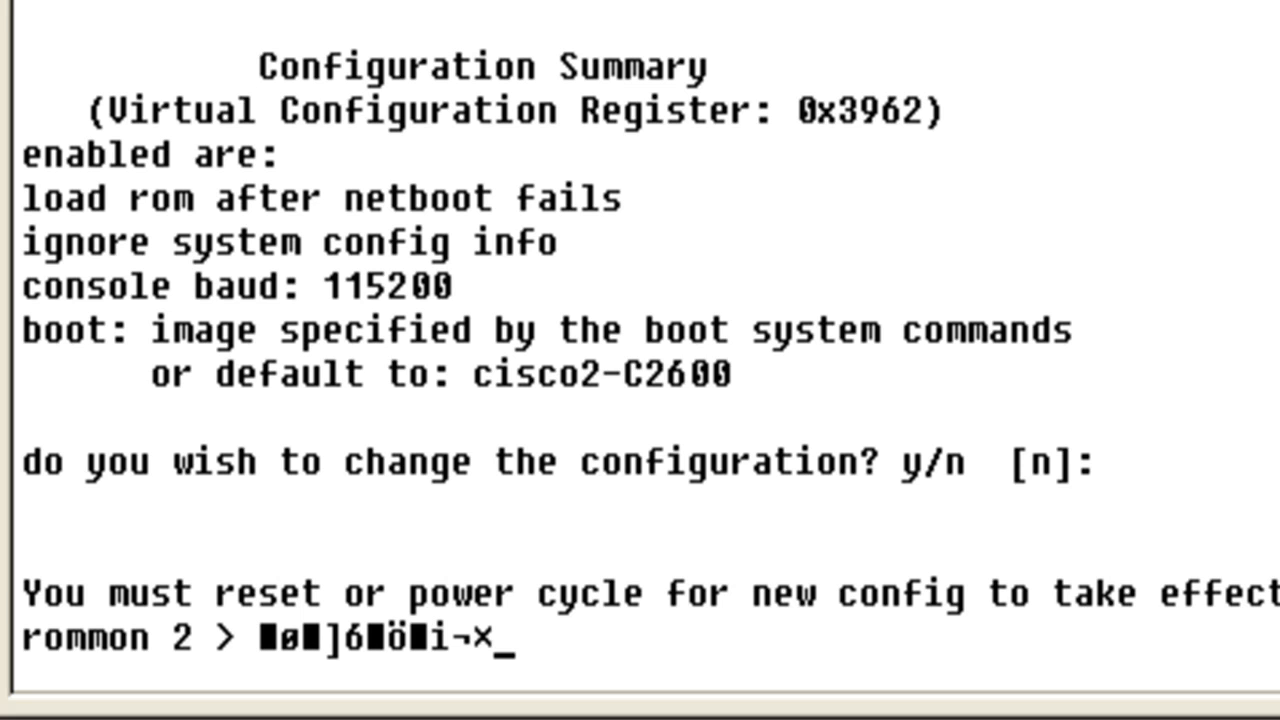
Step: Disconnect without saving and reconnect as new connection 'Cisco' over COM1
text(þ=ý¿þ ë)
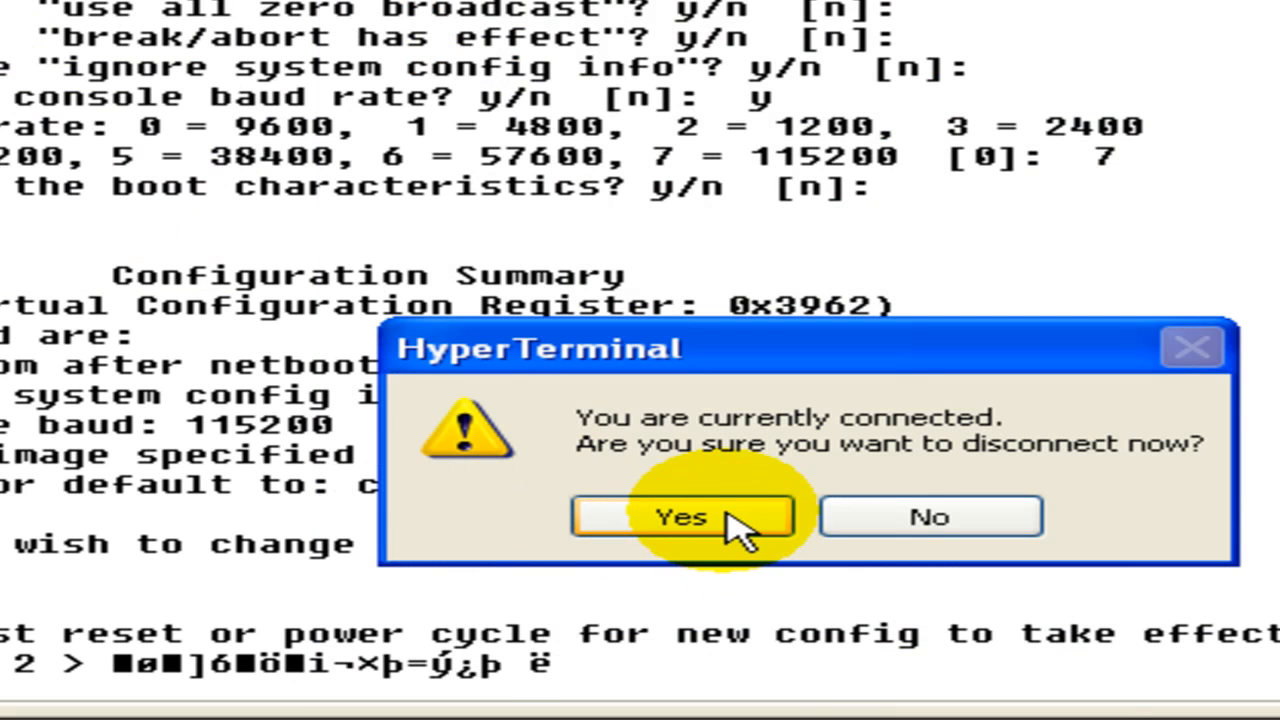
click(677, 517)
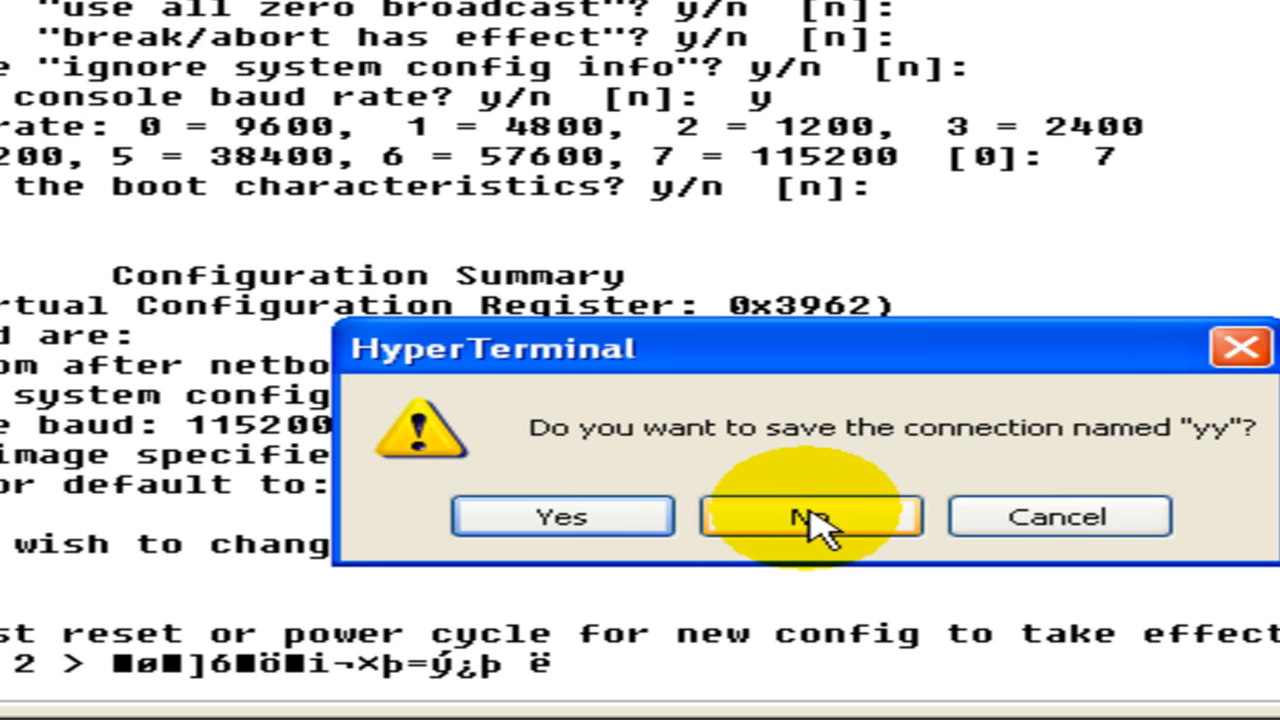
click(810, 517)
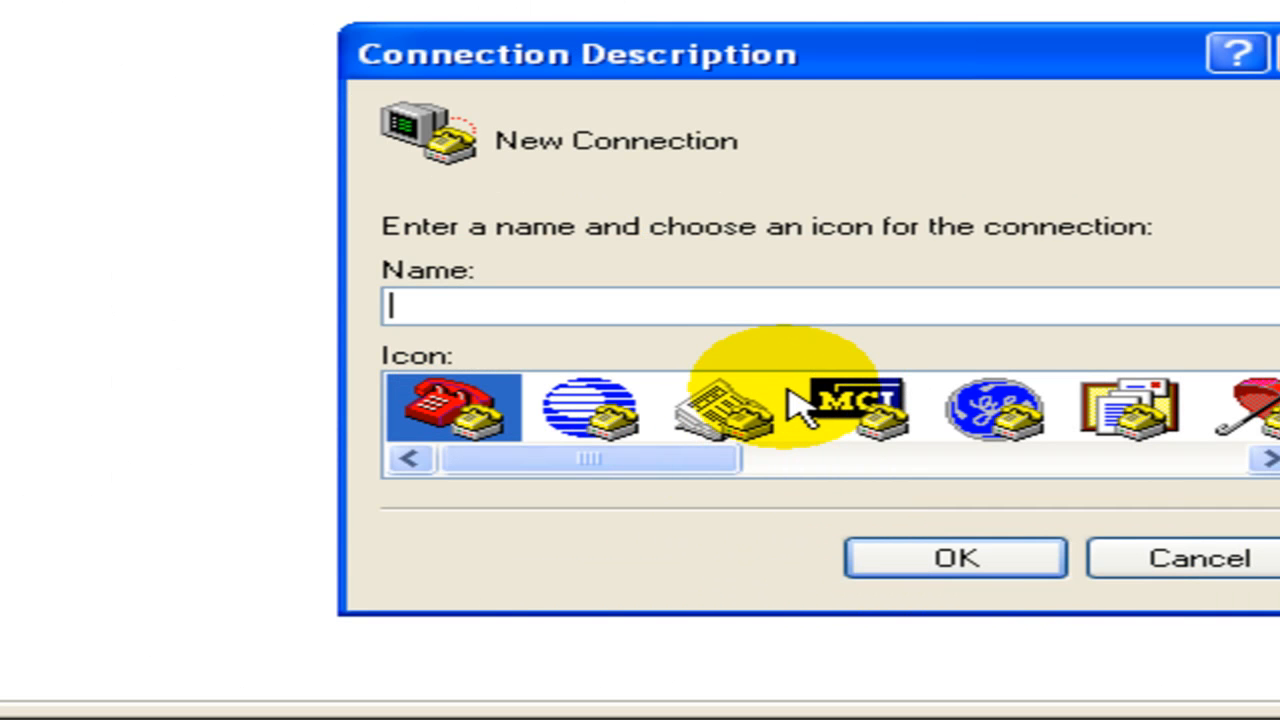
text(Cisco)
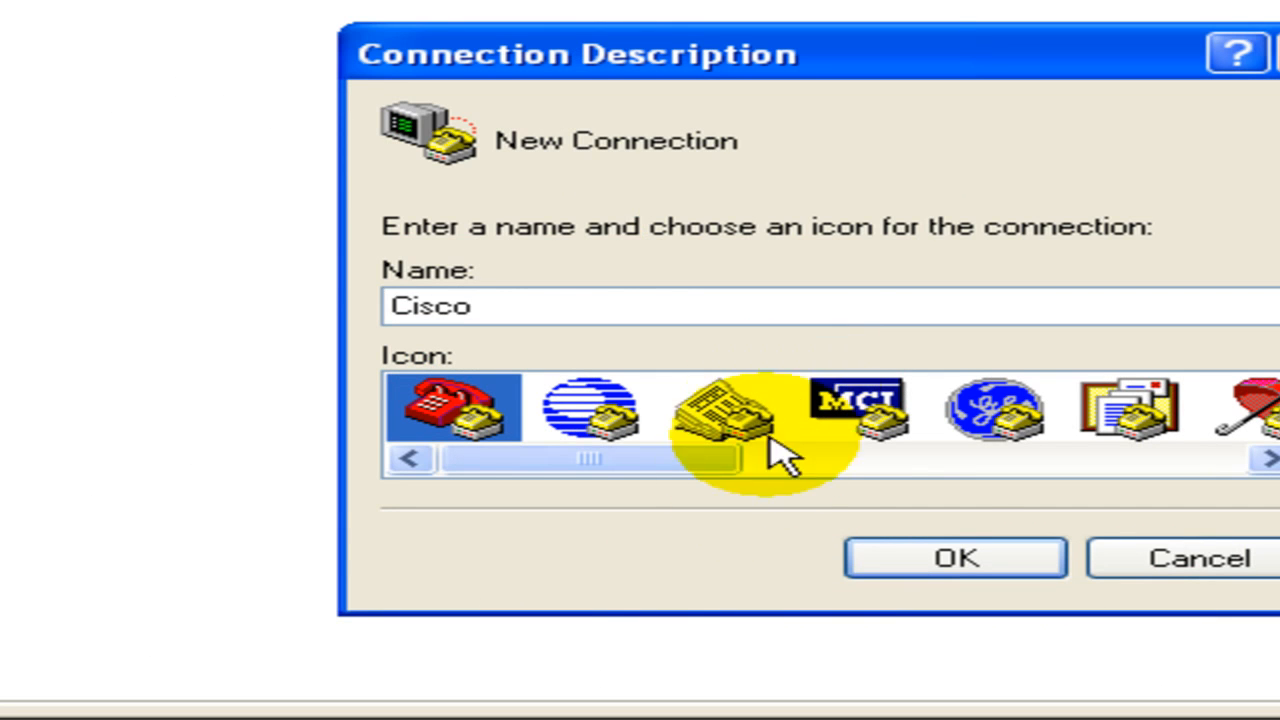
click(954, 557)
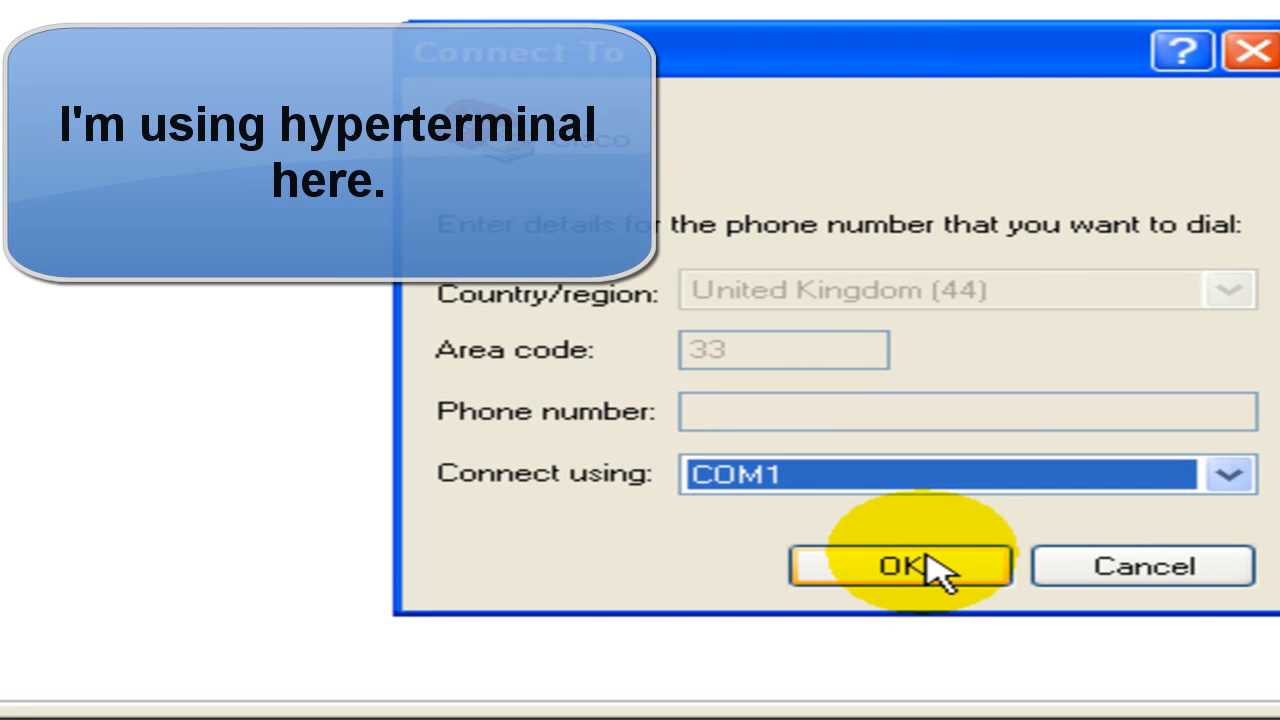
click(1229, 474)
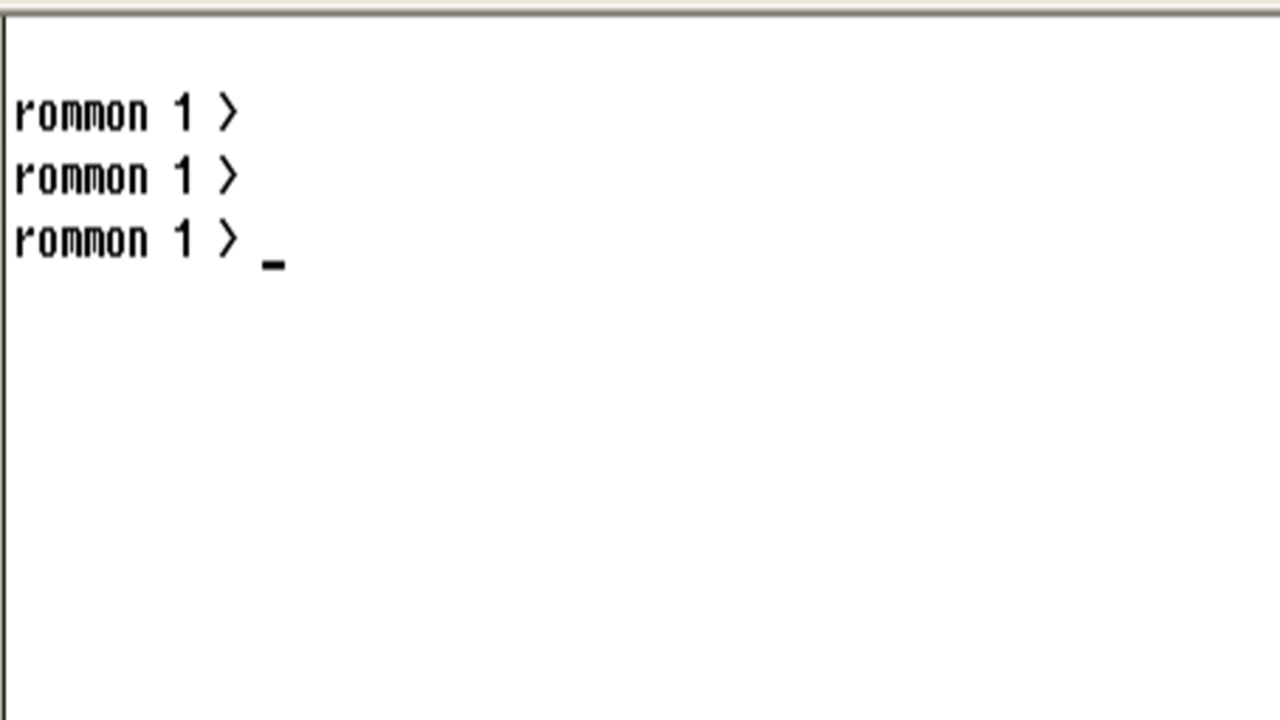
Step: Enter 'xmodem -c' and copy the image name c2600-i-mz.122-26.bin from its Properties
text(xmo)
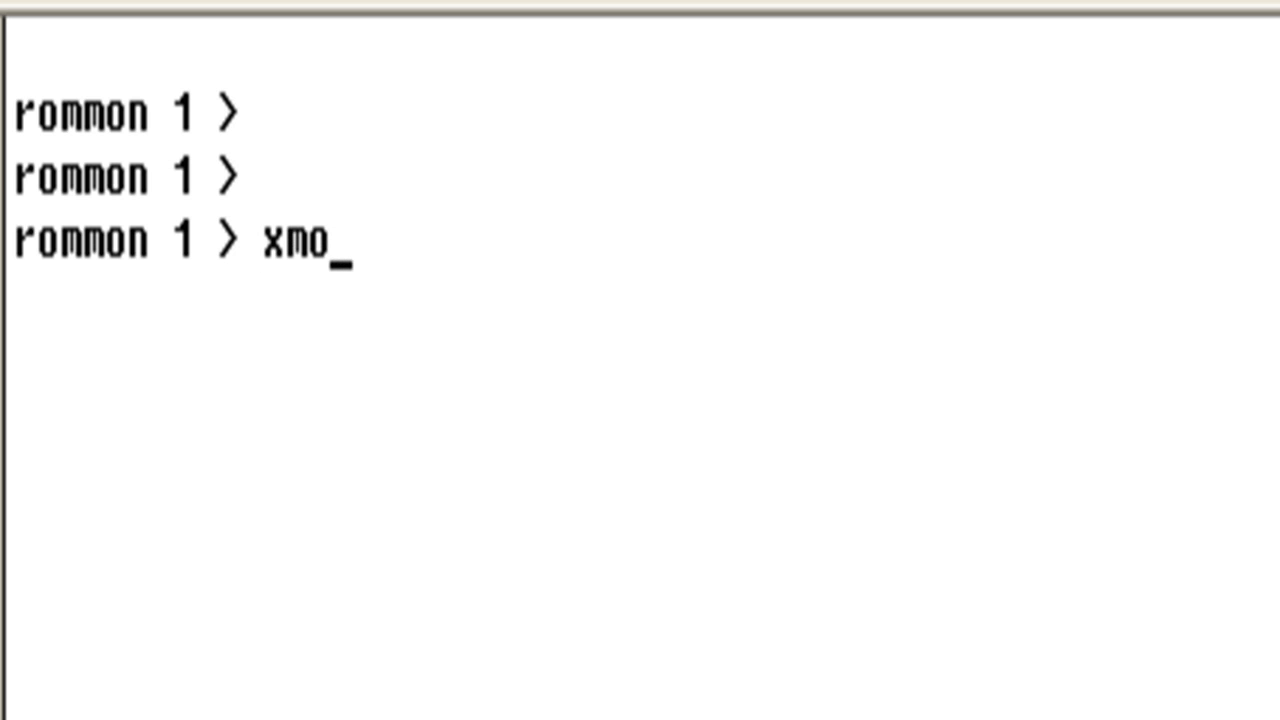
text(dem)
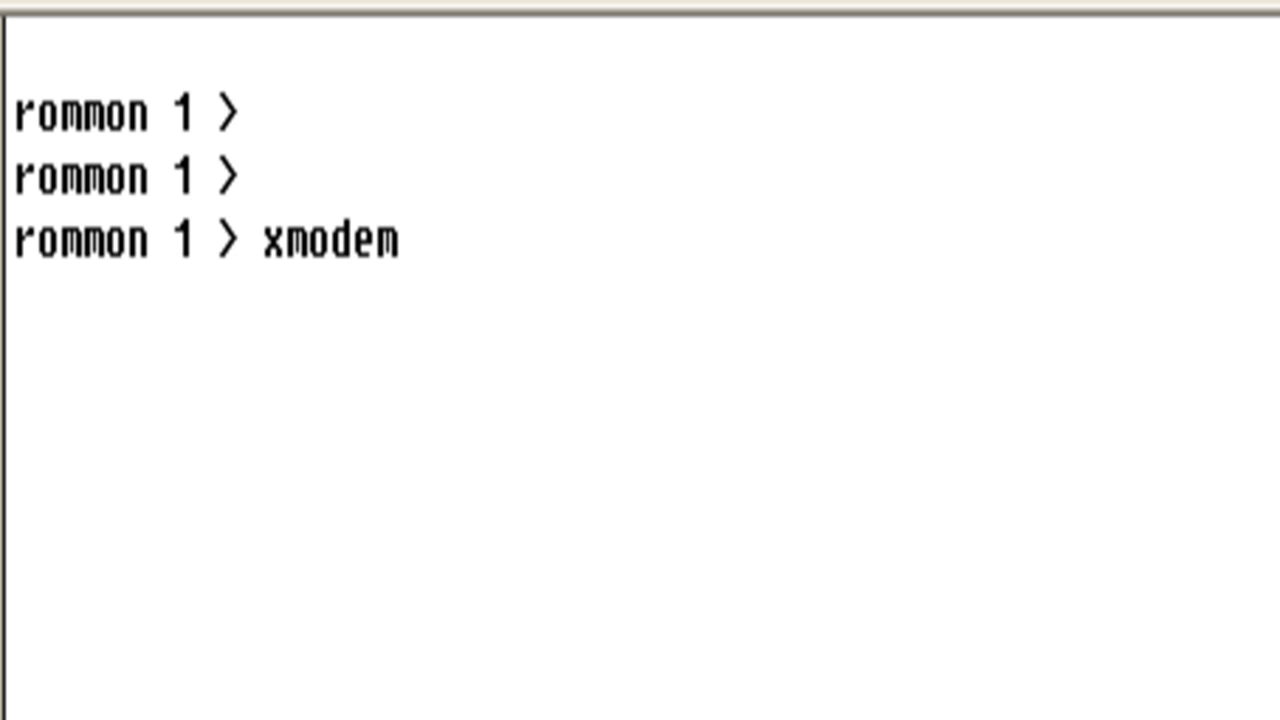
text(-c)
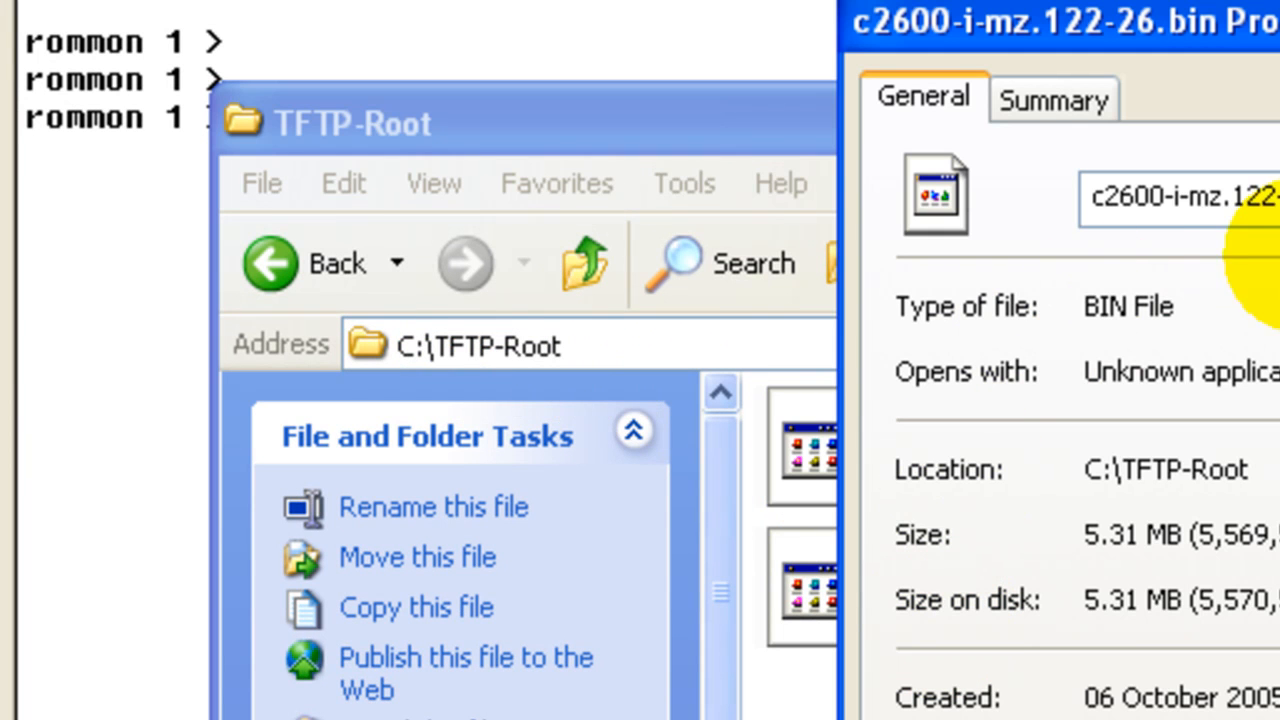
right_click(1180, 197)
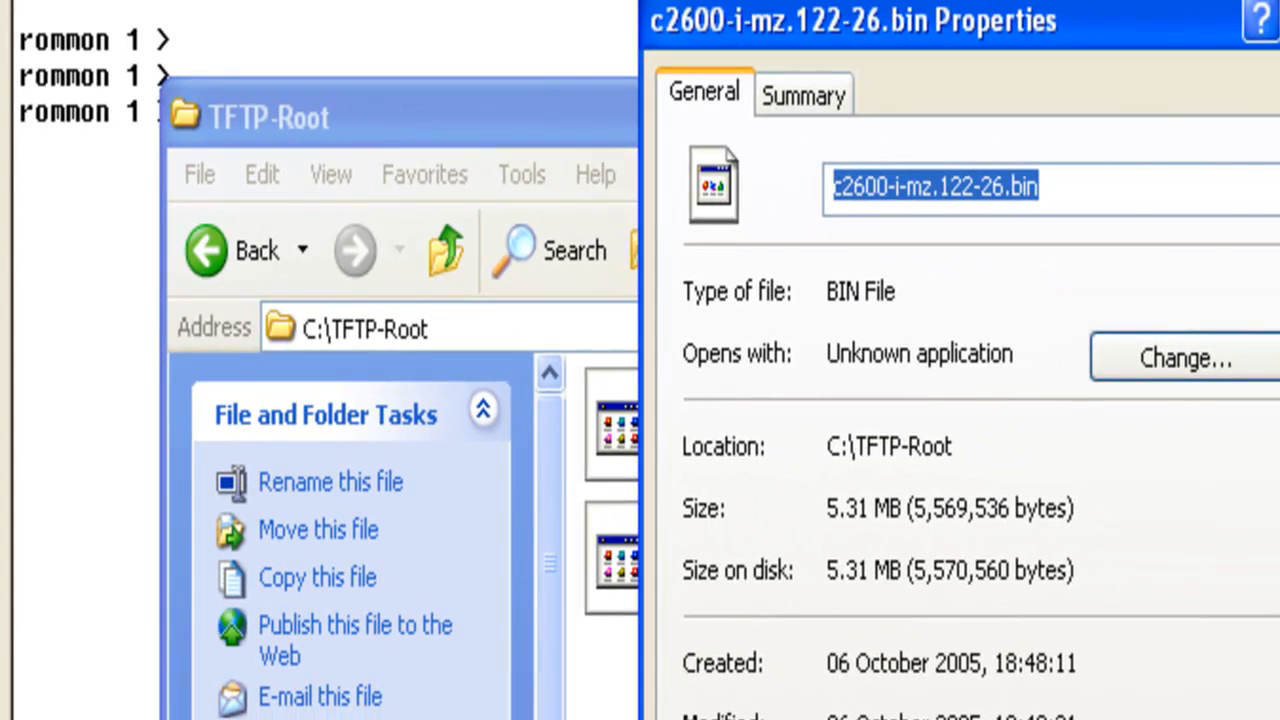
click(1260, 20)
text(xmodem -c c2600-i-mz.122-26.bin)
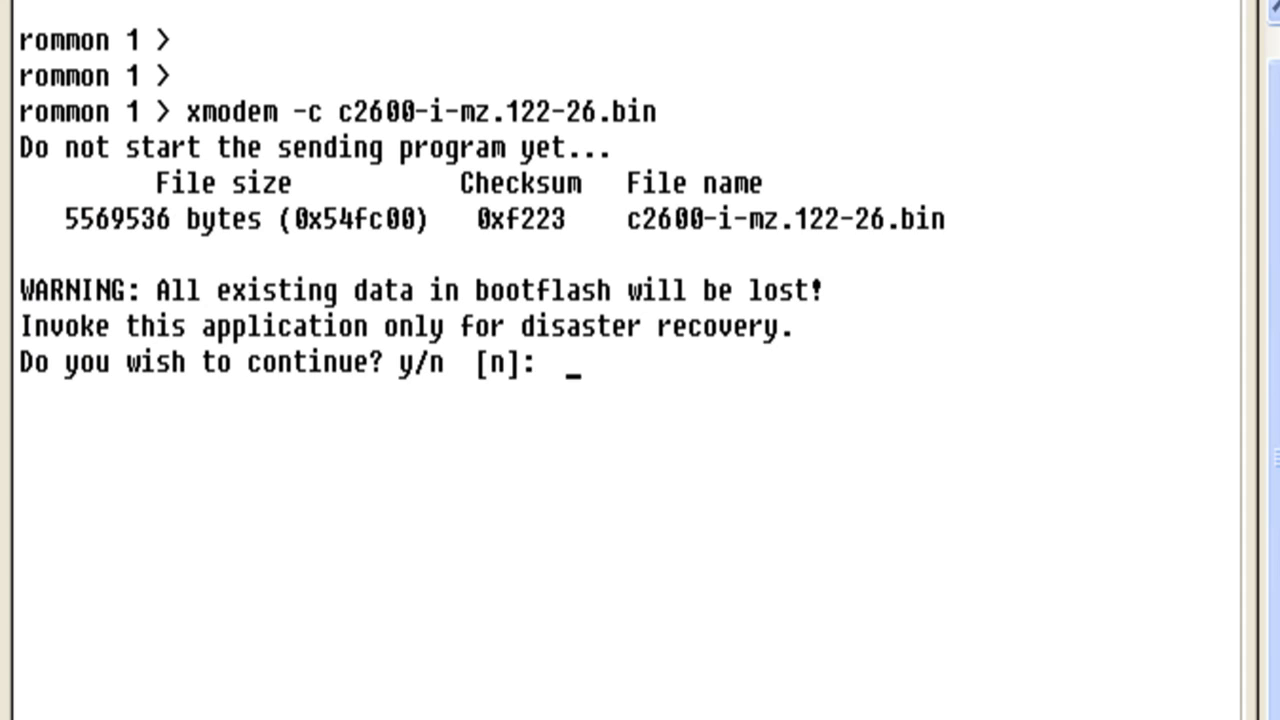
Step: Confirm the bootflash erase and send C:\TFTP-Root\c2600-i-mz.122-26.bin using Xmodem
text(y)
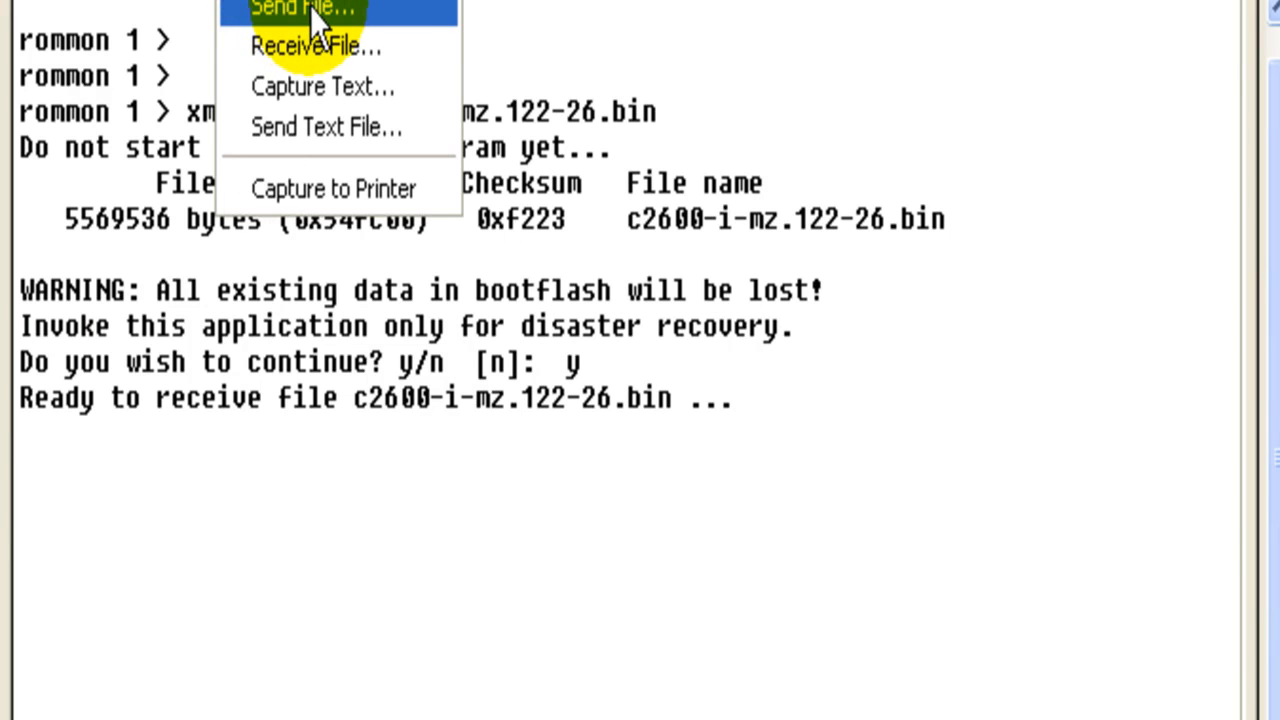
click(305, 8)
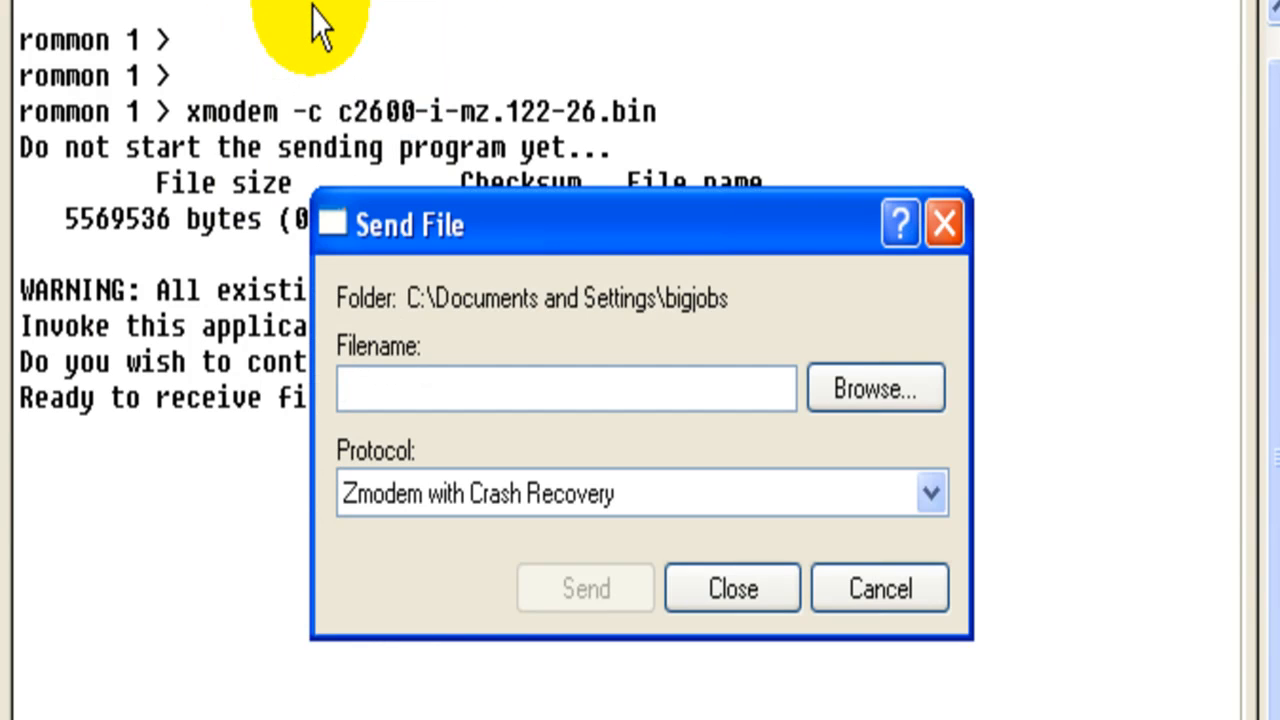
click(565, 388)
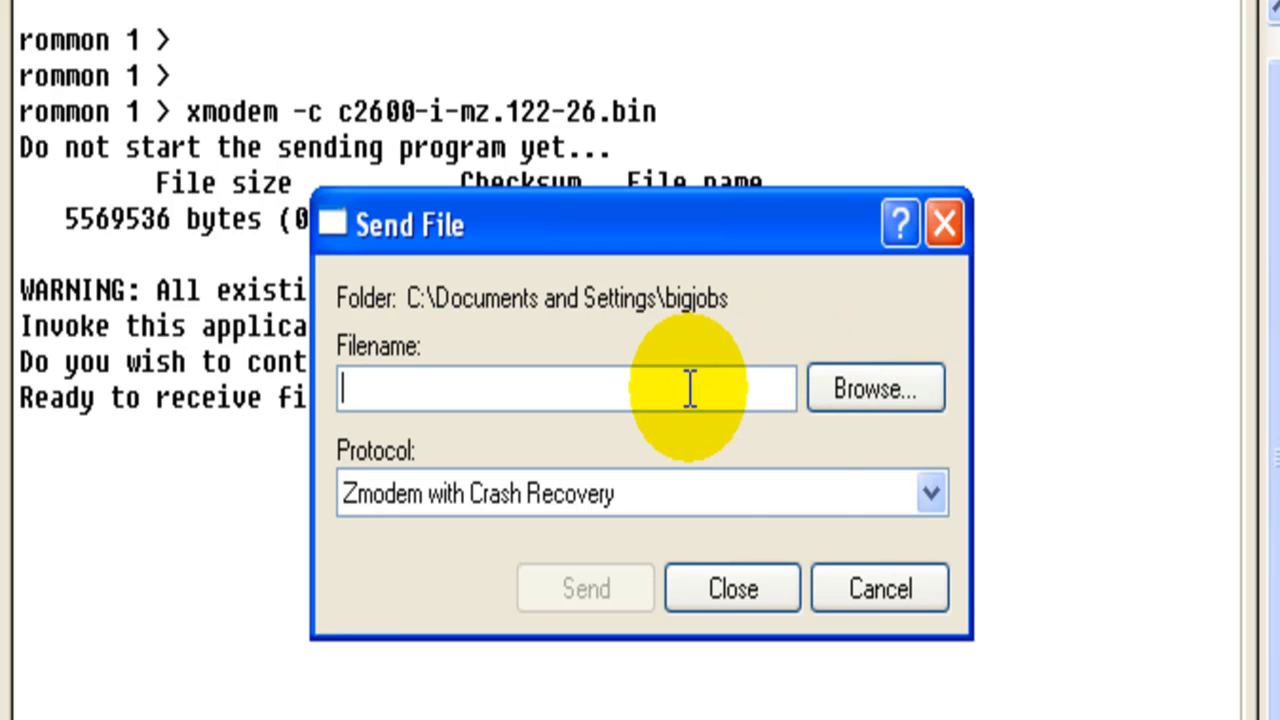
mouse_move(805, 220)
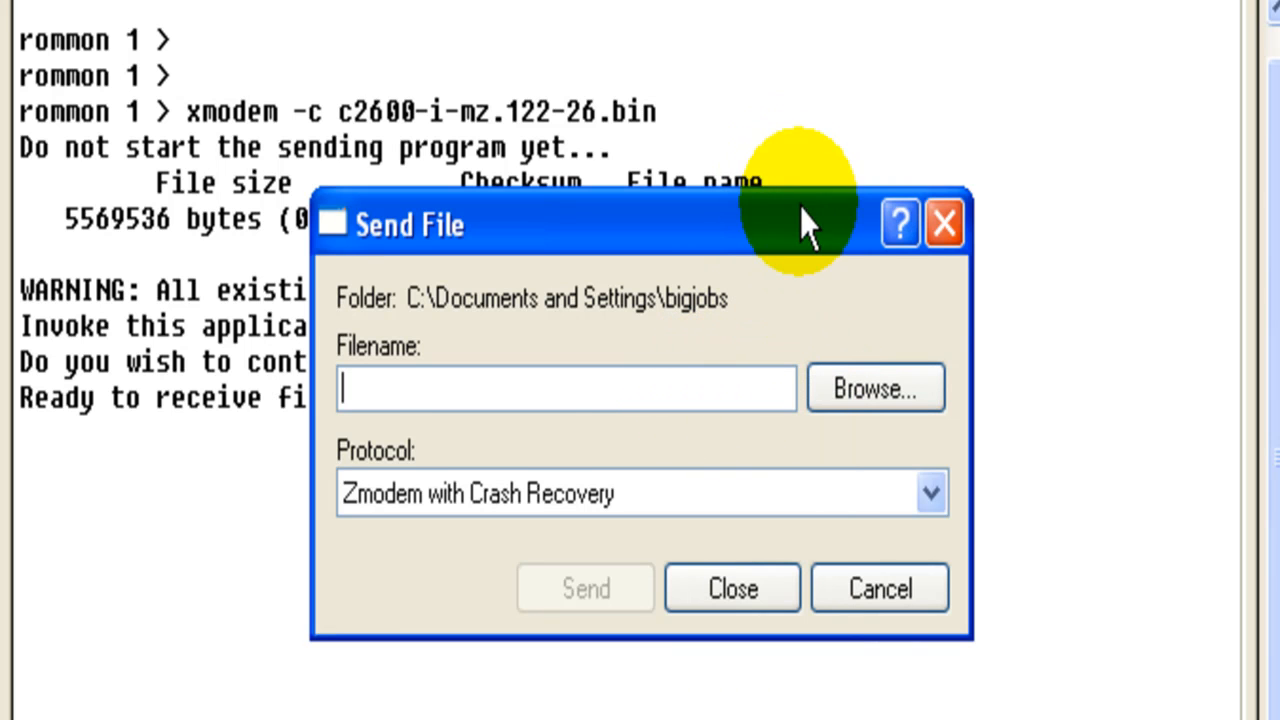
click(875, 387)
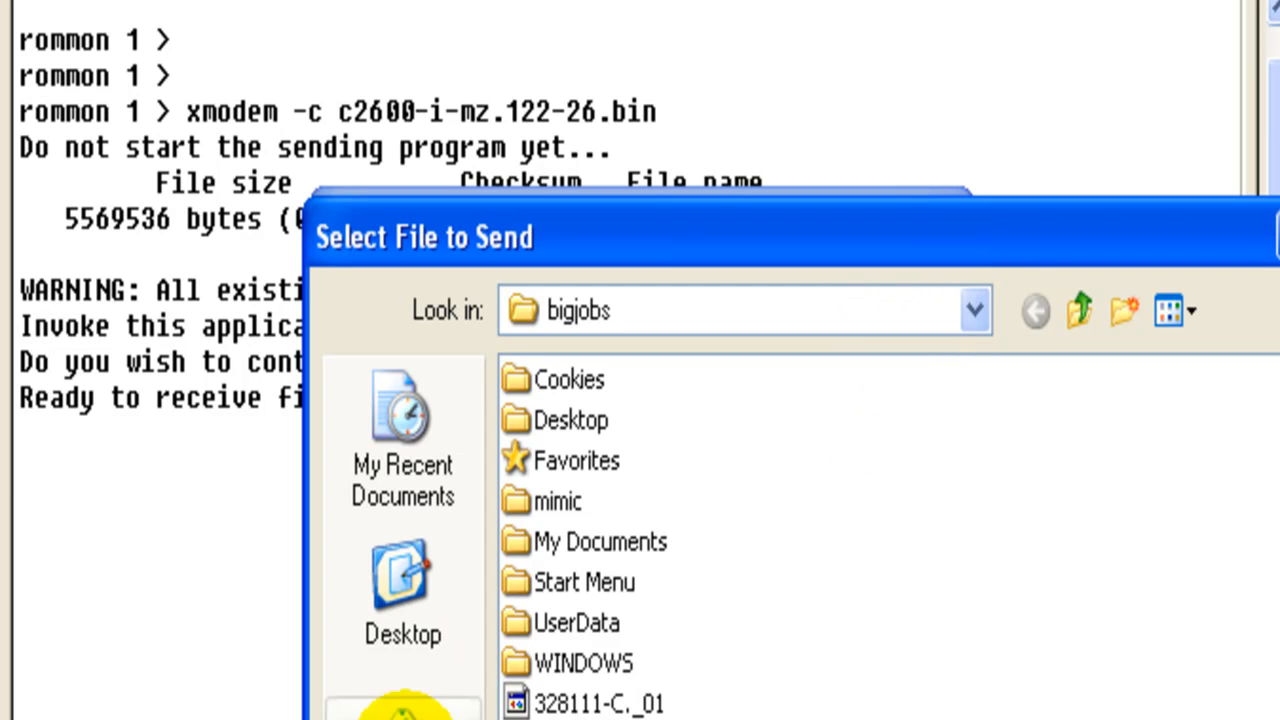
click(1079, 310)
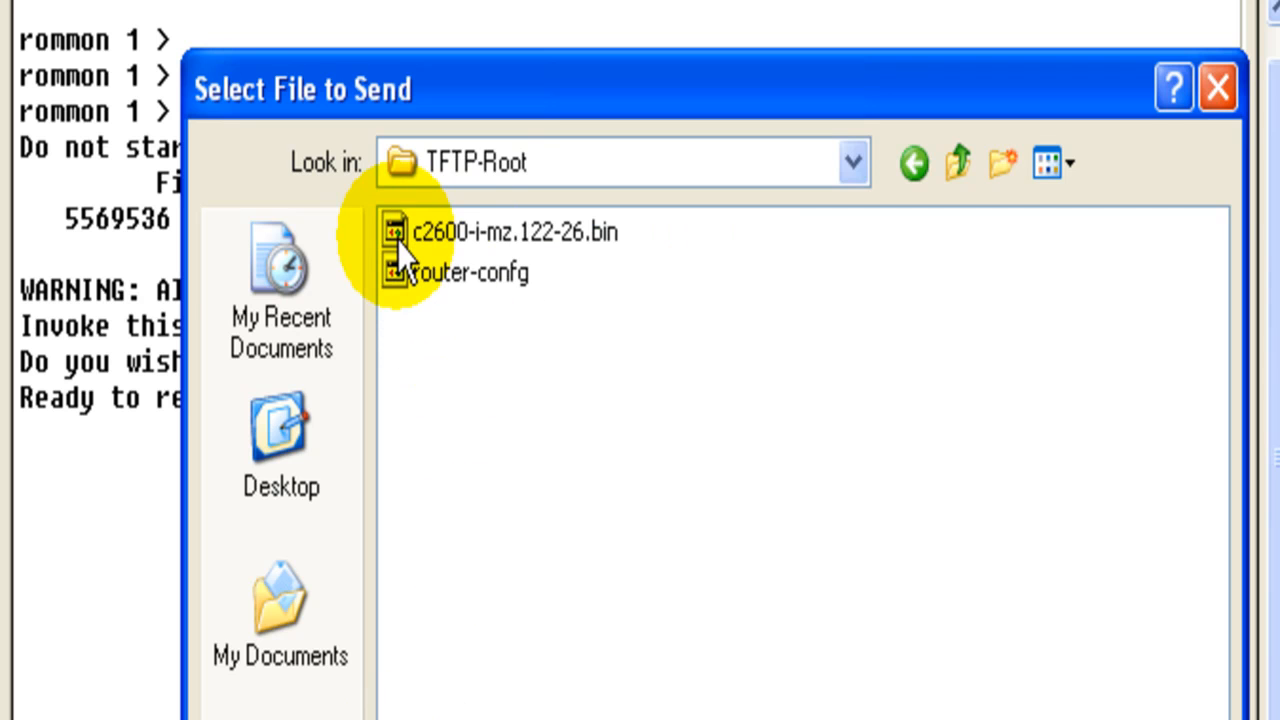
double_click(513, 231)
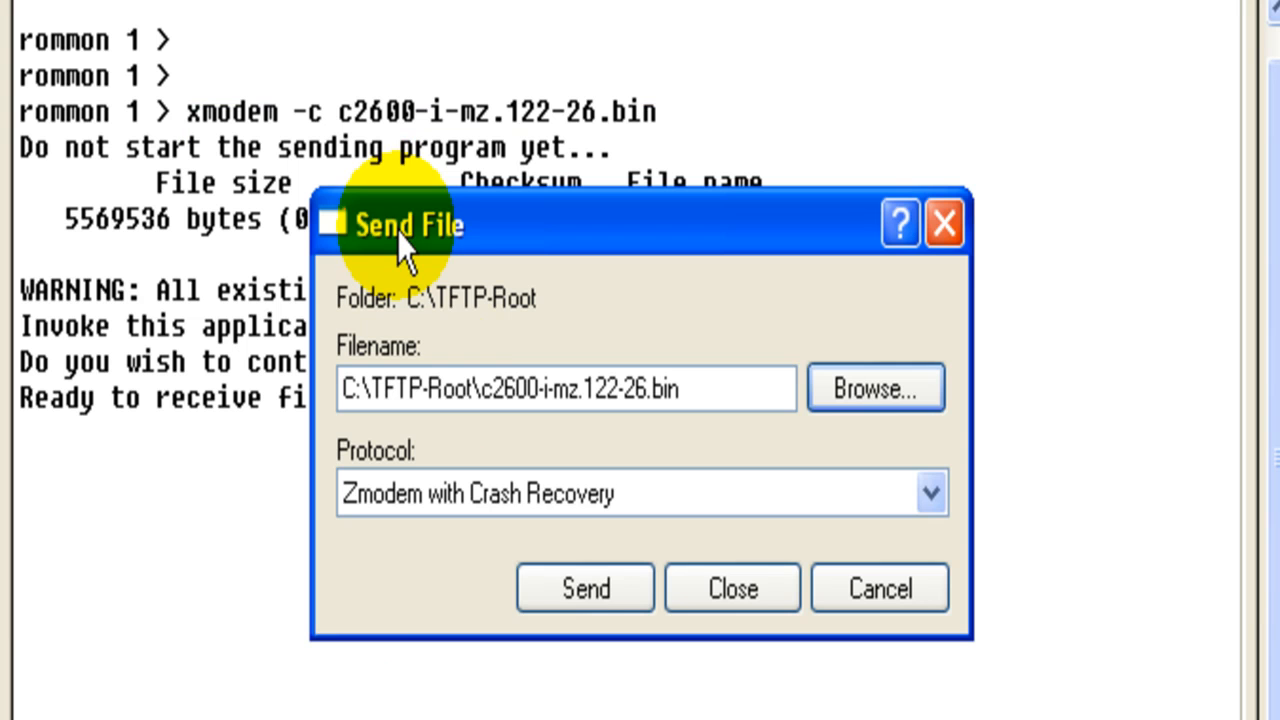
click(929, 492)
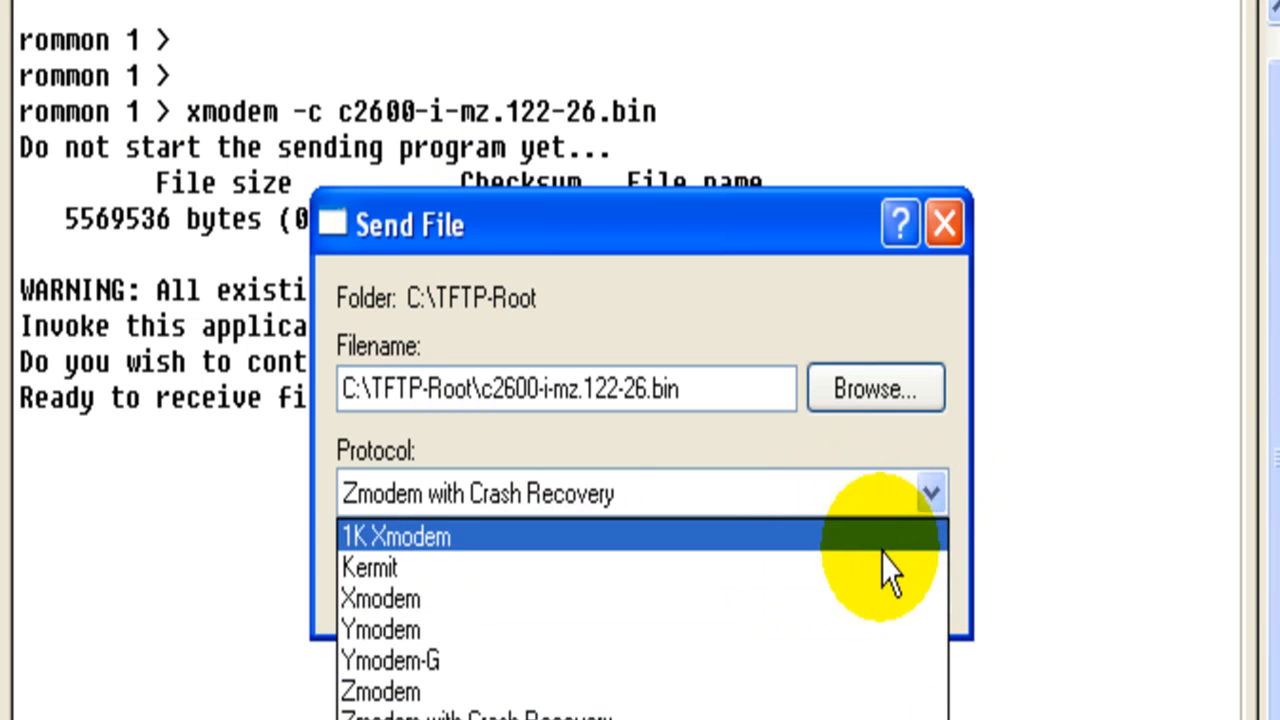
click(380, 598)
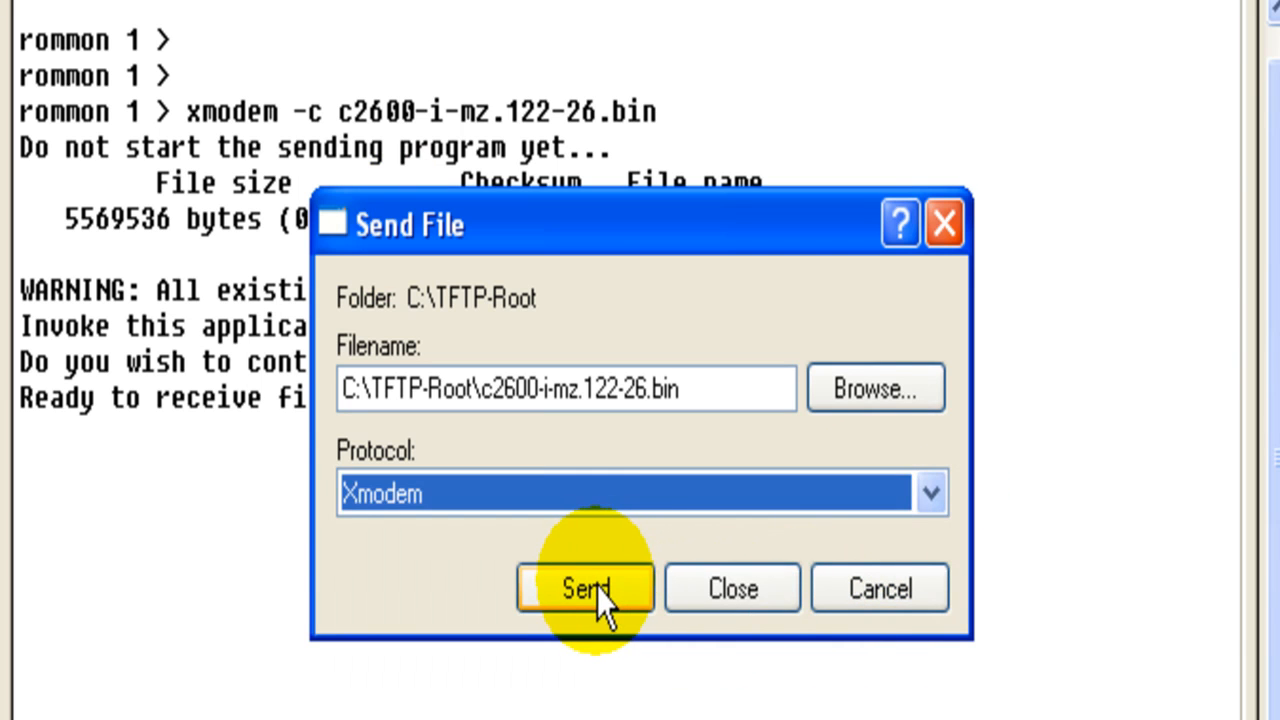
click(584, 588)
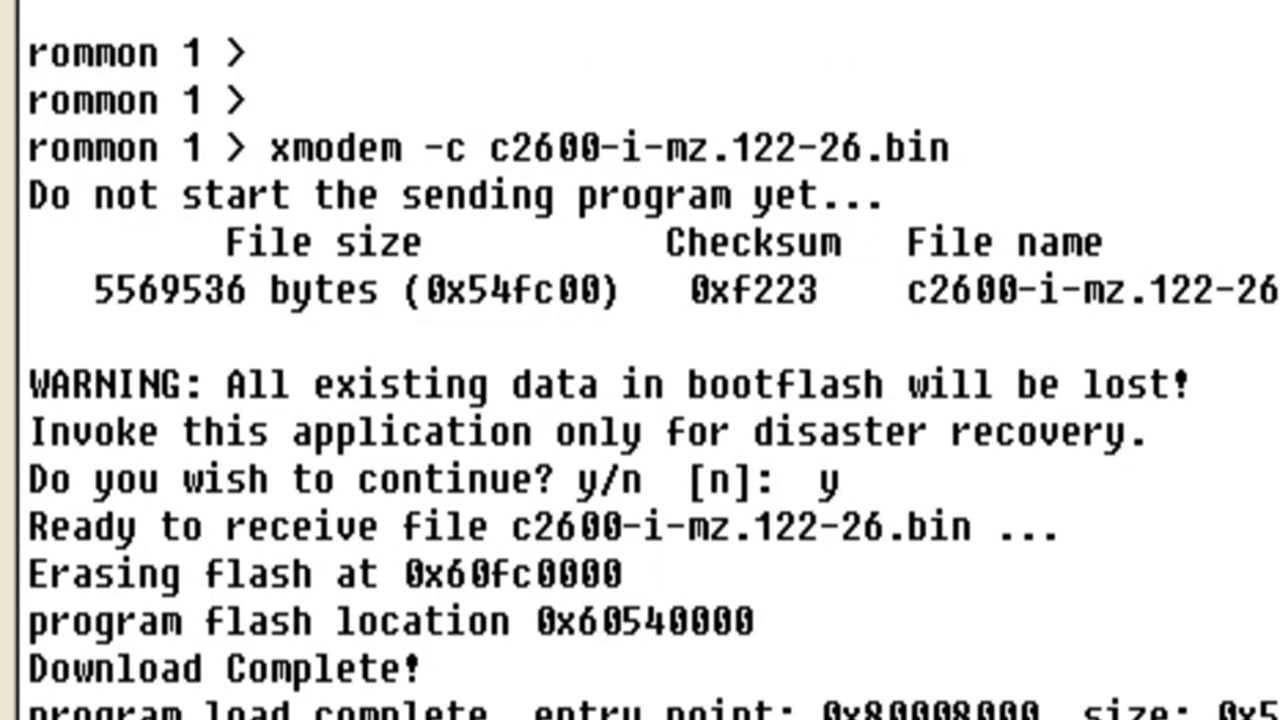
Step: Let the image finish downloading and the router boot to Router# with register 0x3962
scroll(down, 3)
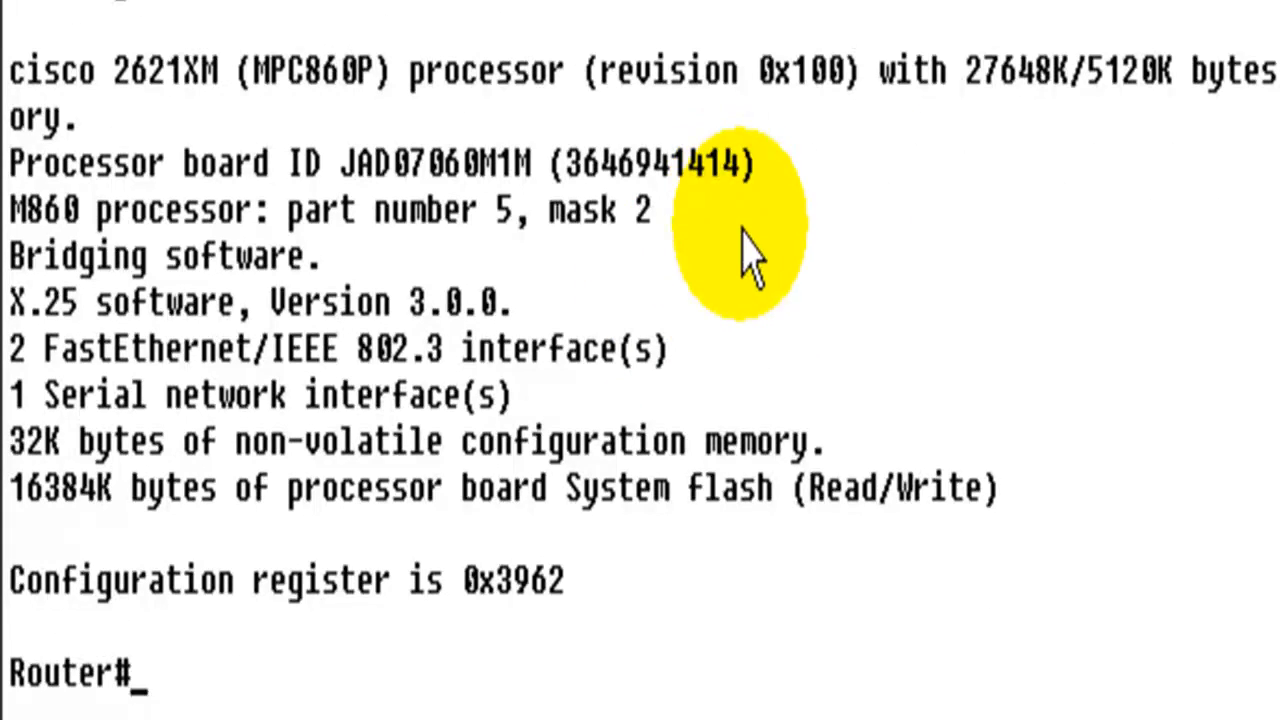
Step: Run show flash and dir flash:, confirming c2600-i-mz.122-26.bin (5569272 bytes) is stored
text(show flash)
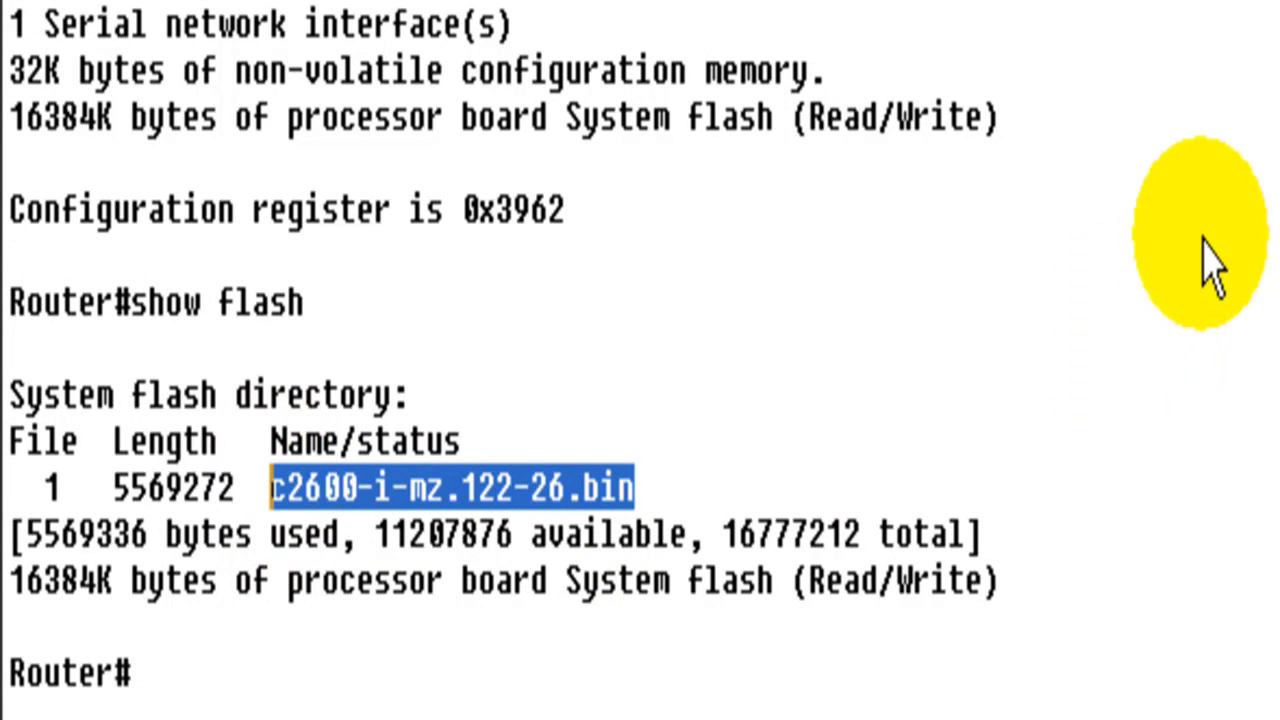
text(dir)
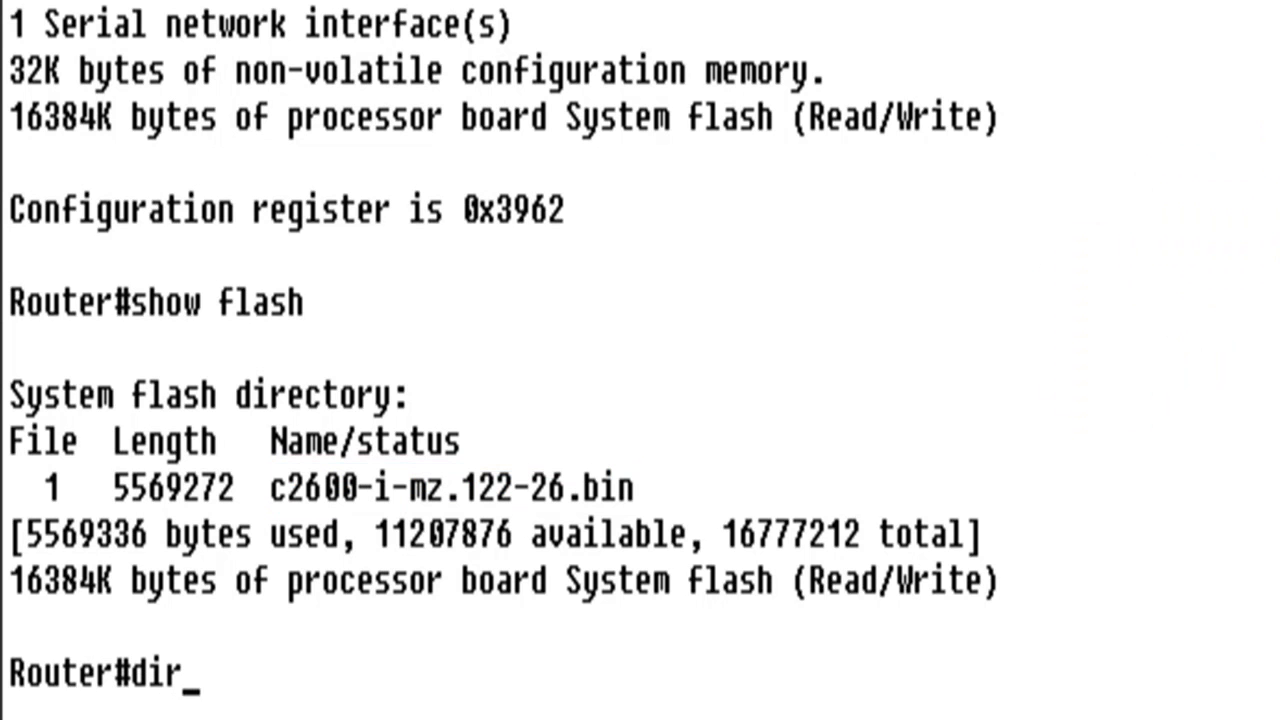
text(flash:)
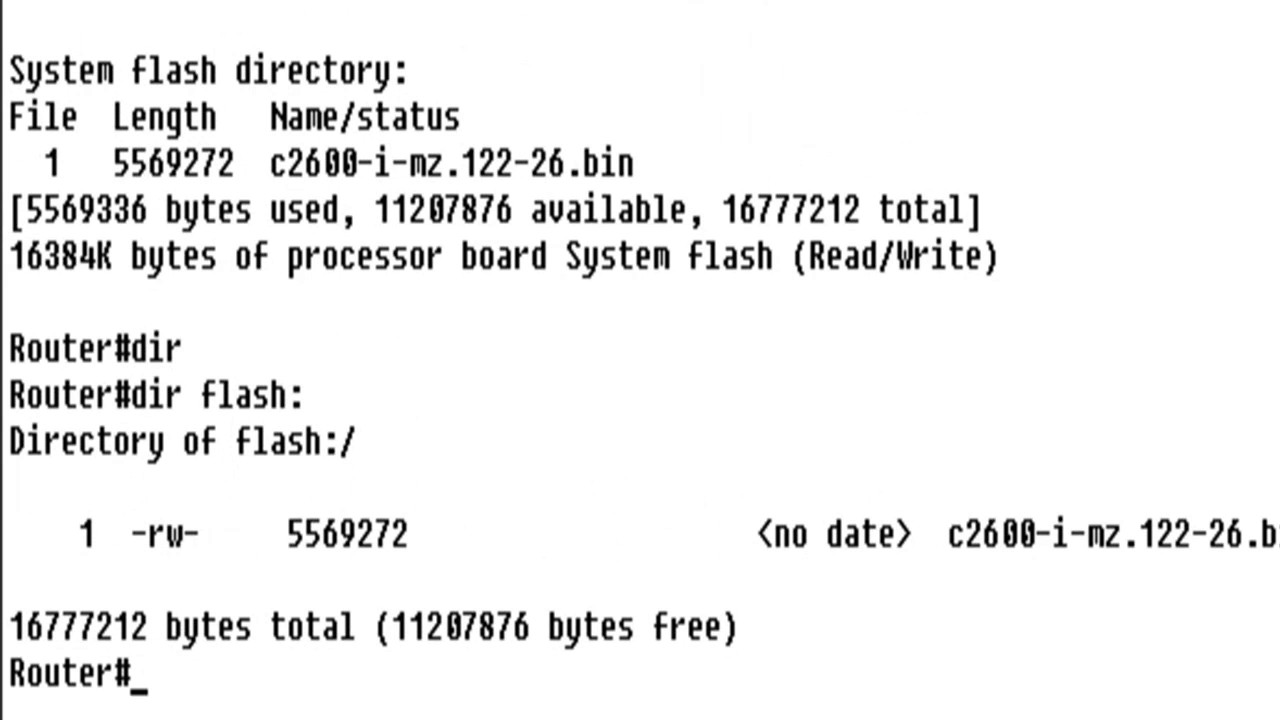
double_click(1100, 533)
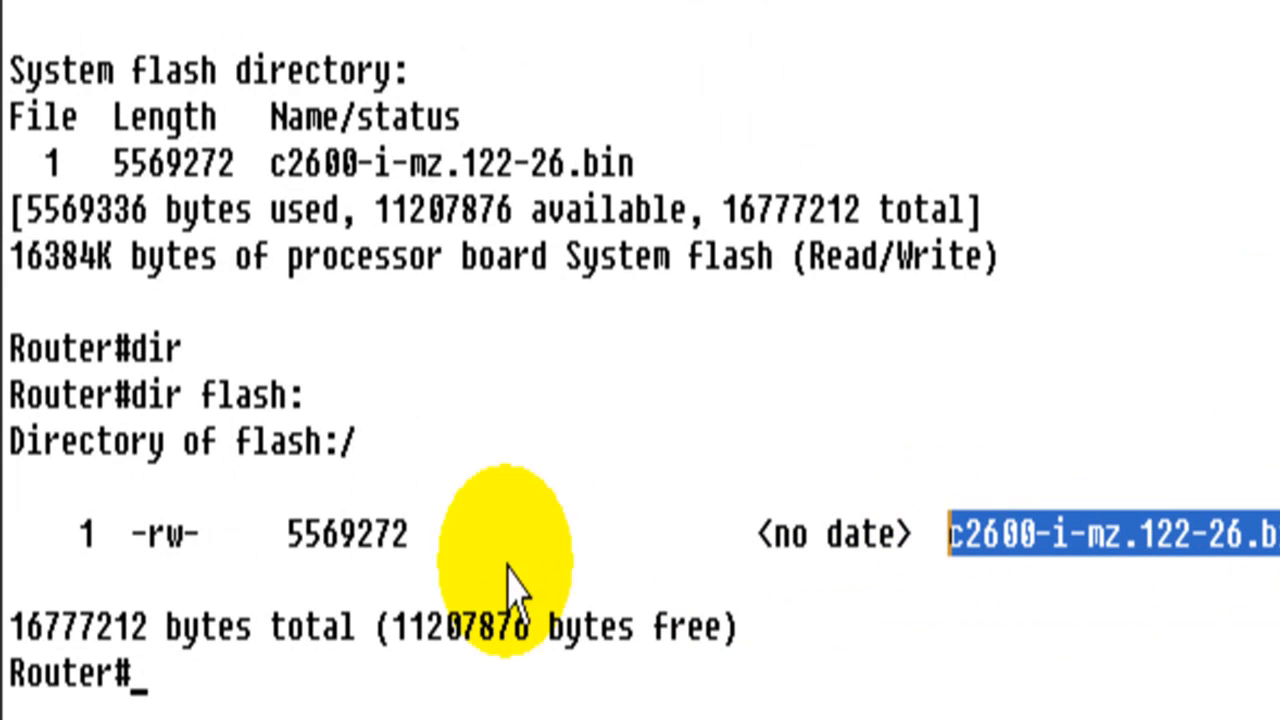